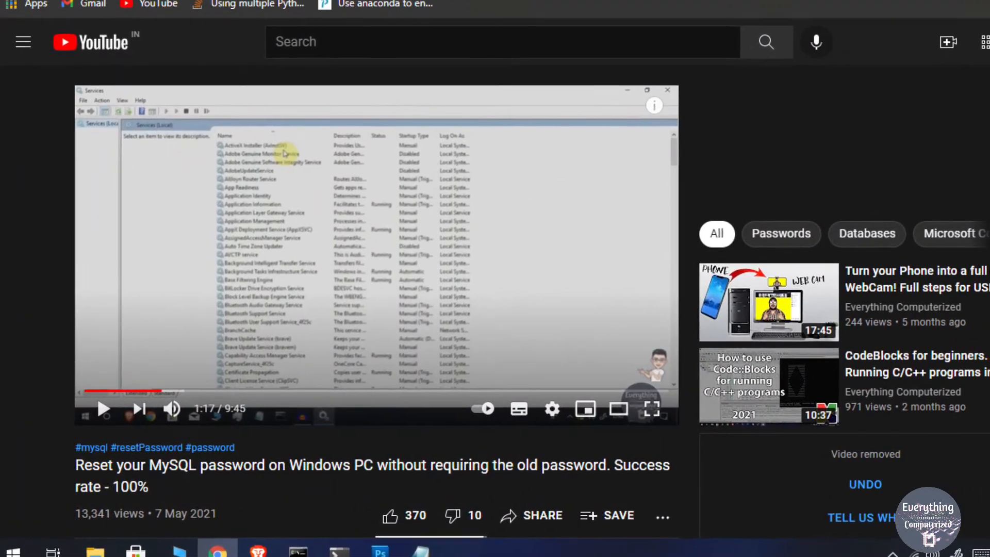
Scroll away from the MySQL password-reset video toward the desktop
scroll(down, 3)
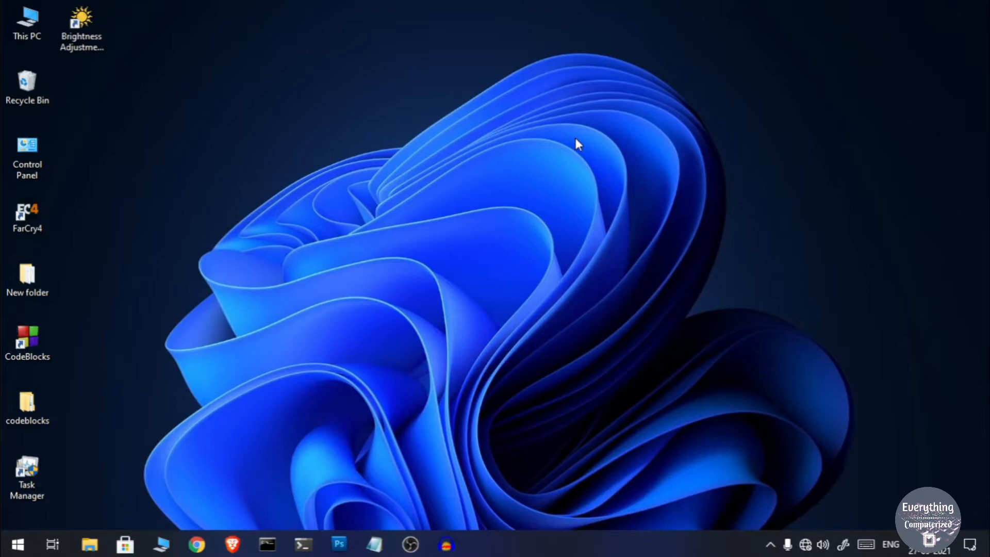
Close the MySQL 8.0 command line client window
text(client)
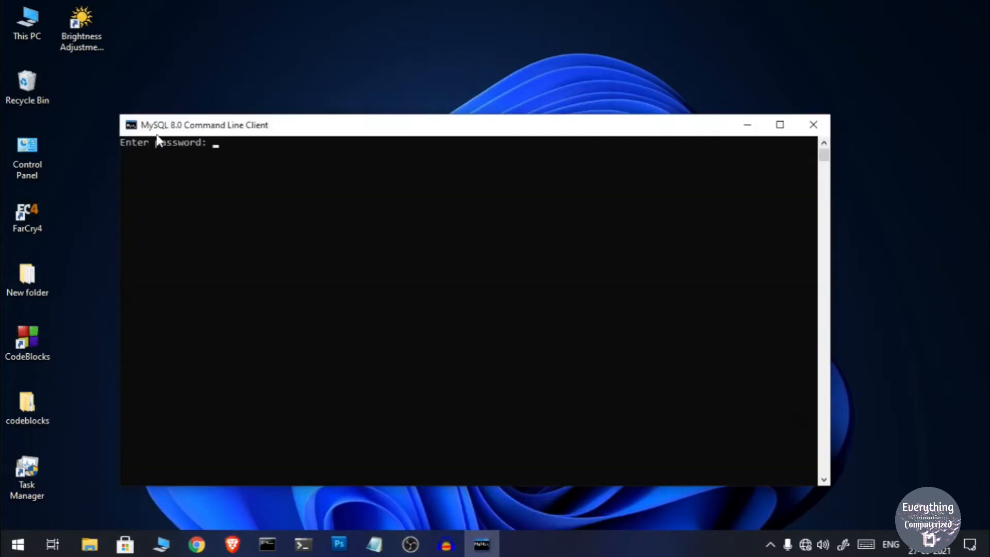
click(813, 124)
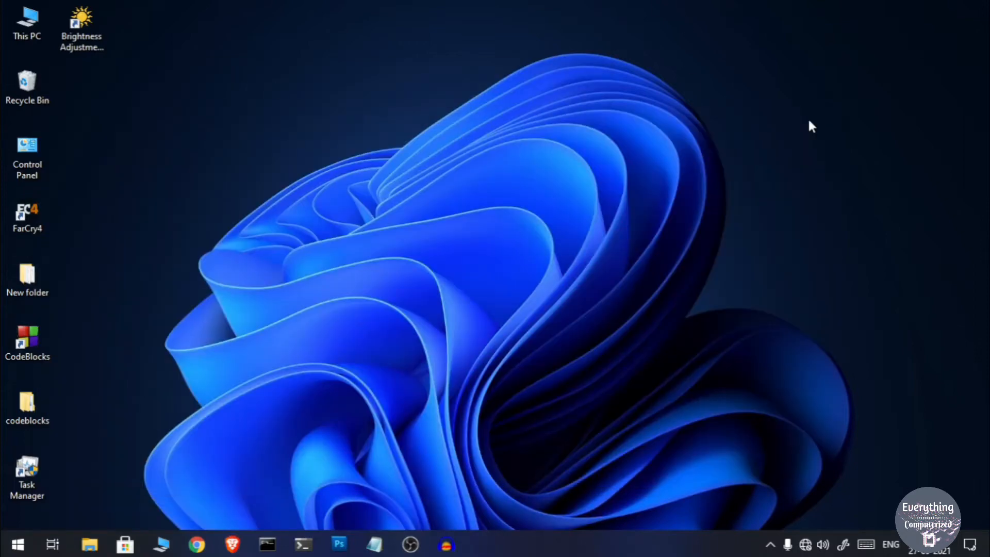
mouse_move(709, 99)
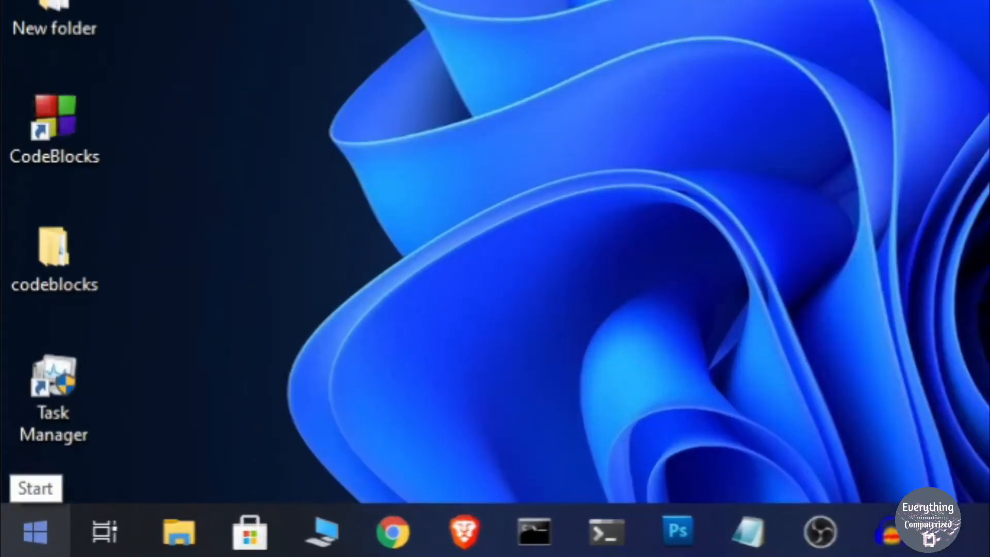
Launch Control Panel via the Run prompt and search its items for 'uninstall'
right_click(36, 532)
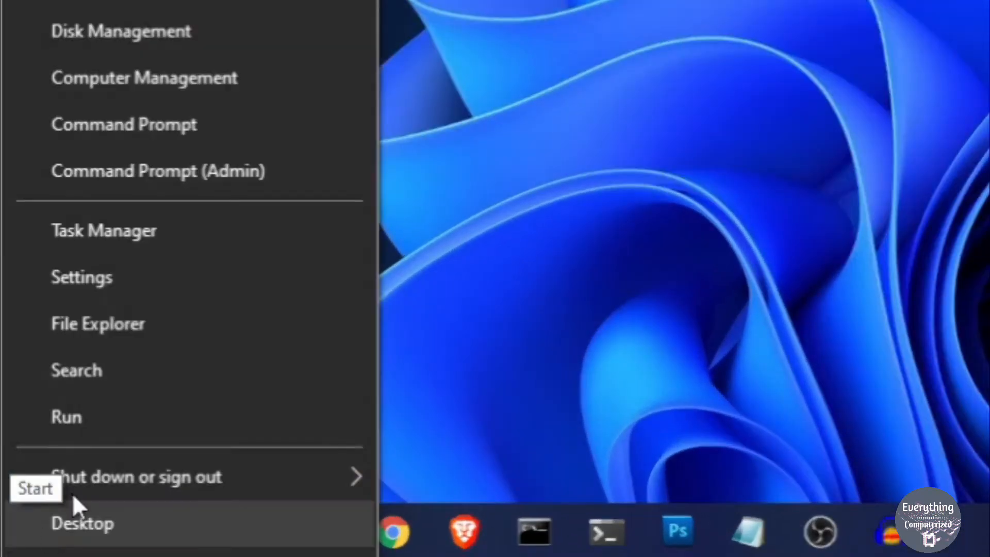
click(66, 415)
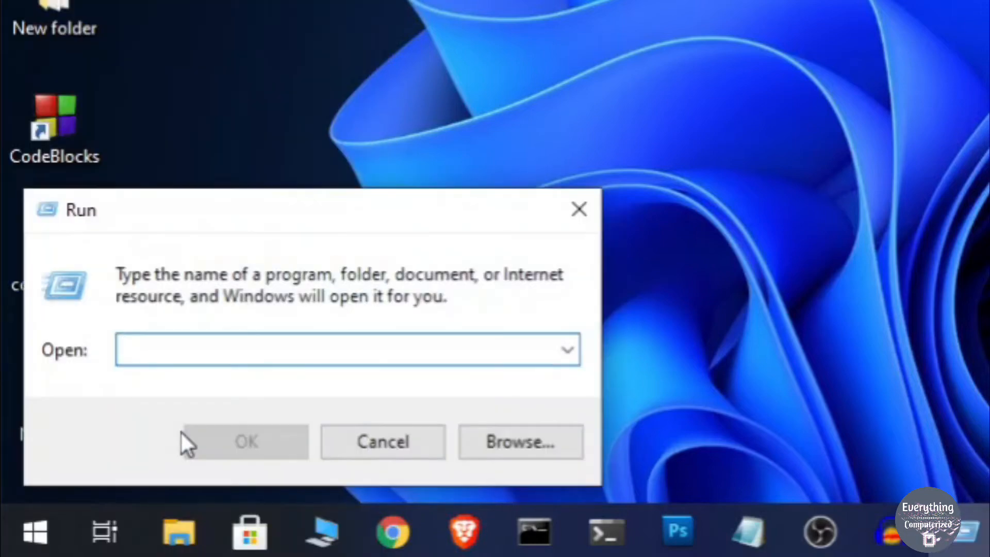
text(c)
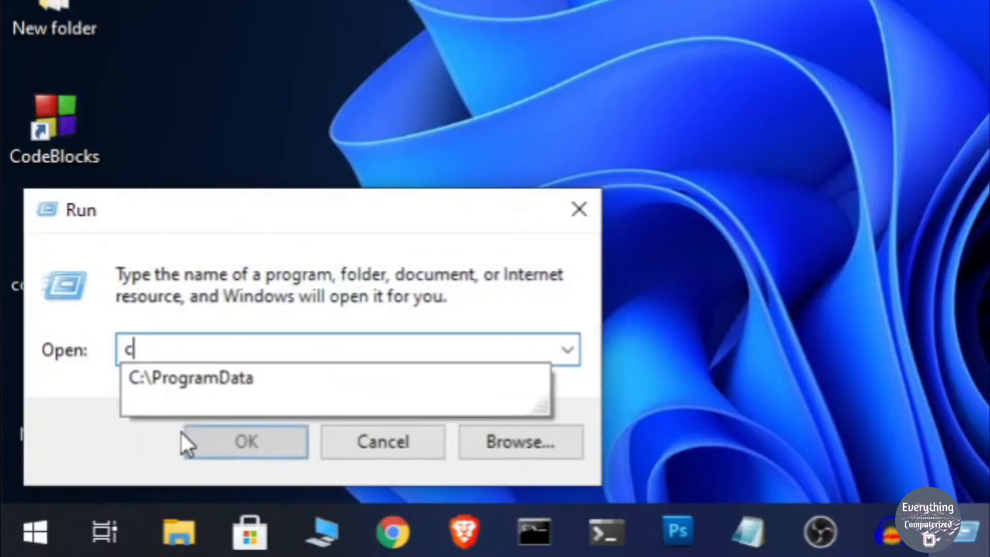
click(245, 440)
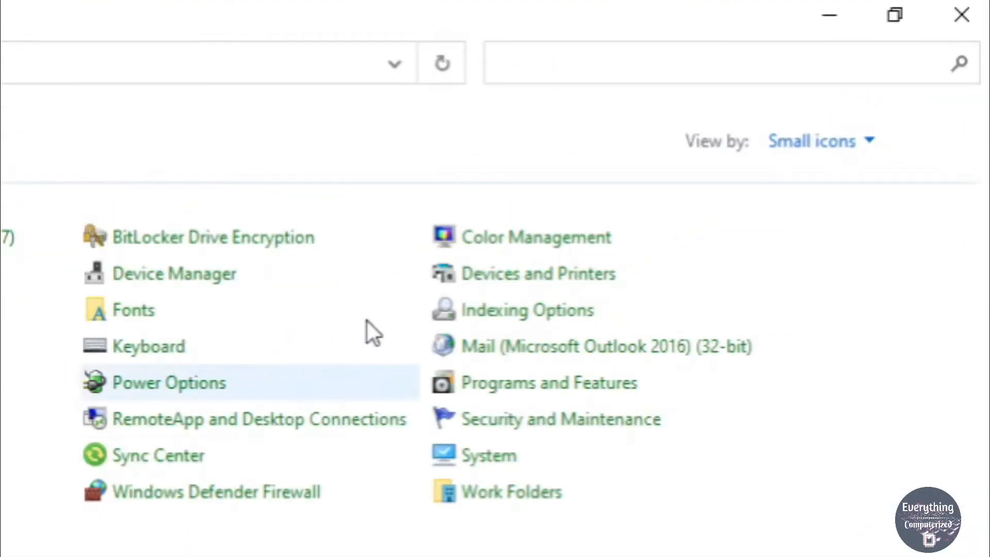
text(u)
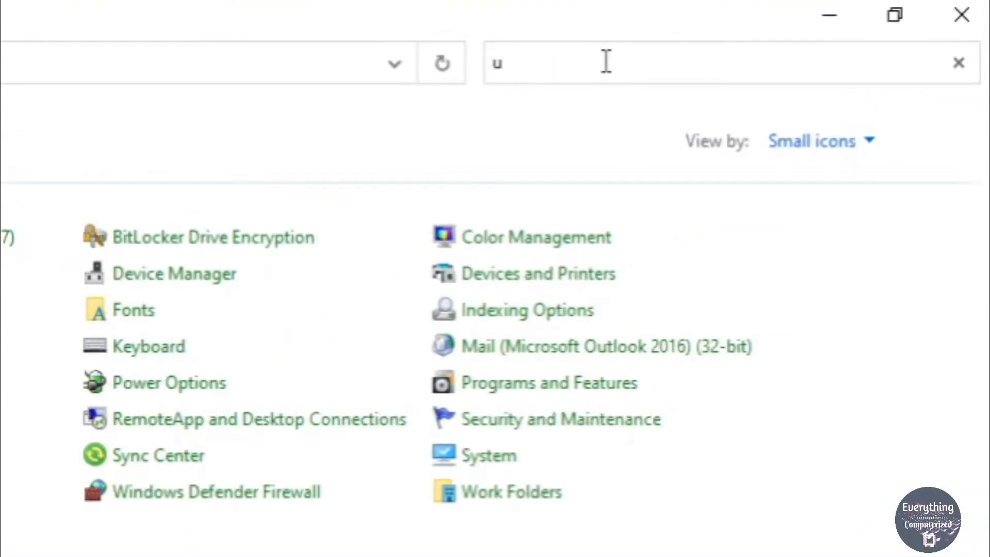
text(ninstall)
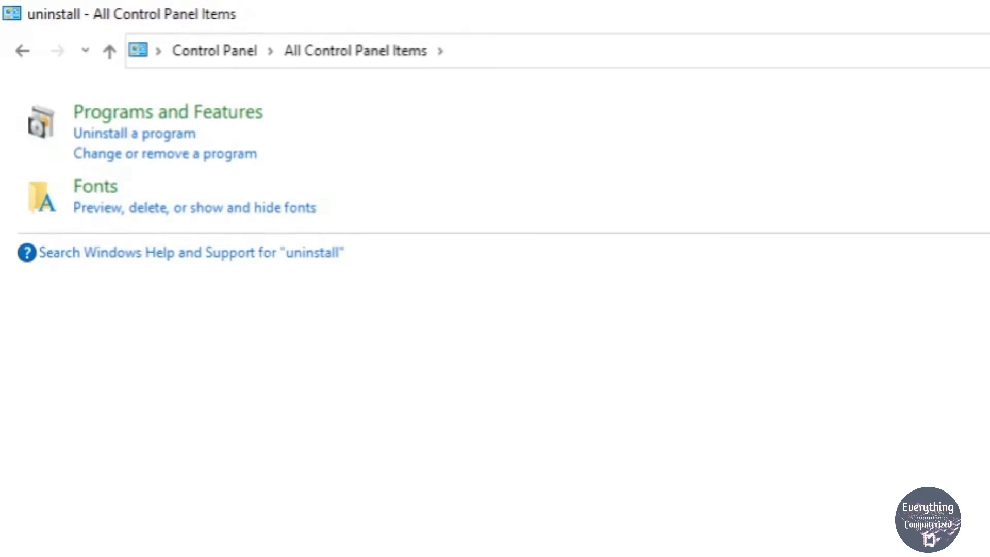
mouse_move(322, 150)
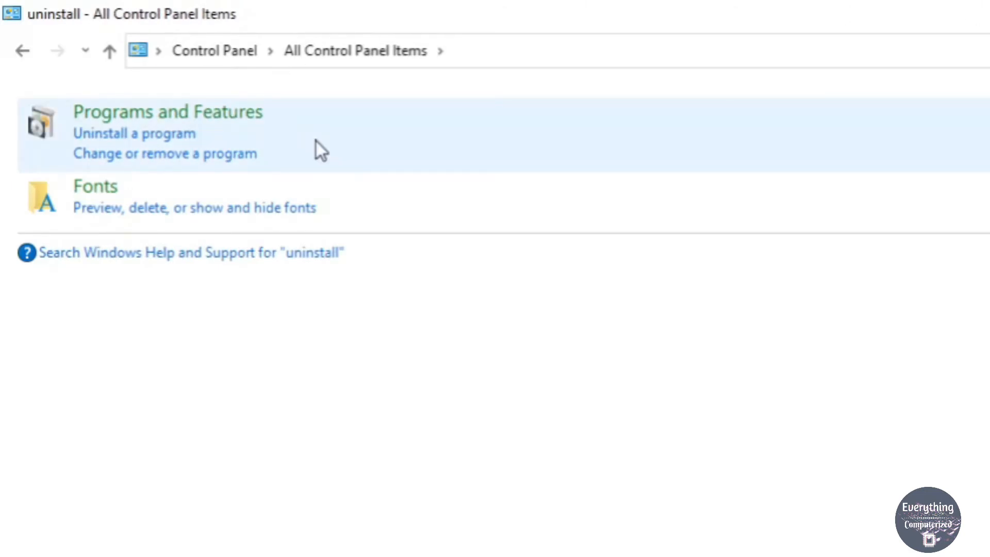
Show the installed programs list and uninstall MySQL Connector C++ 8.0
click(167, 111)
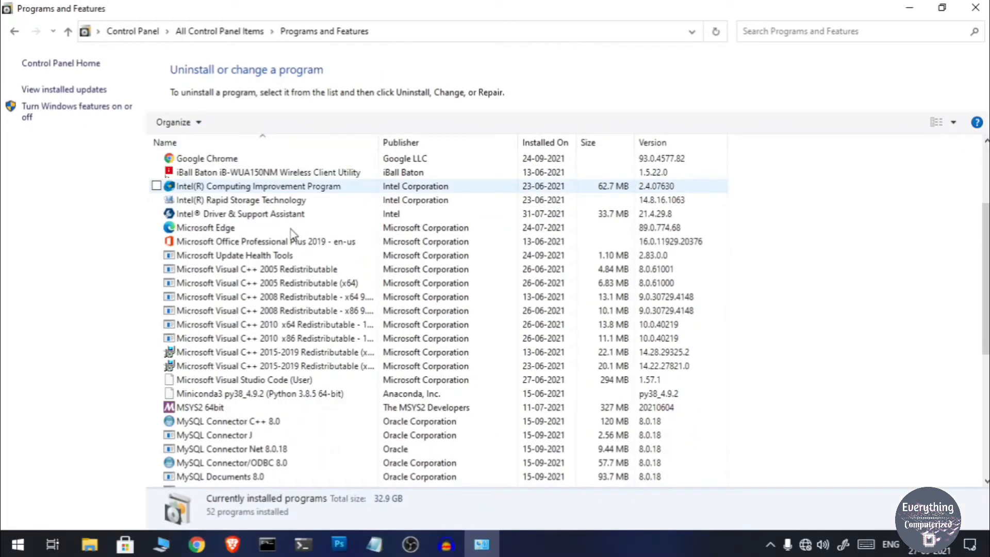
scroll(down, 3)
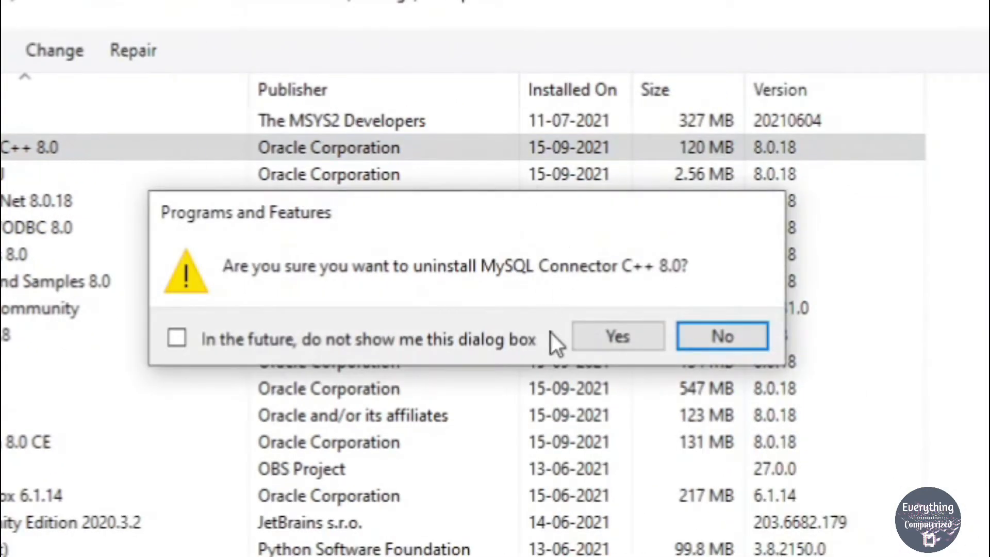
click(617, 335)
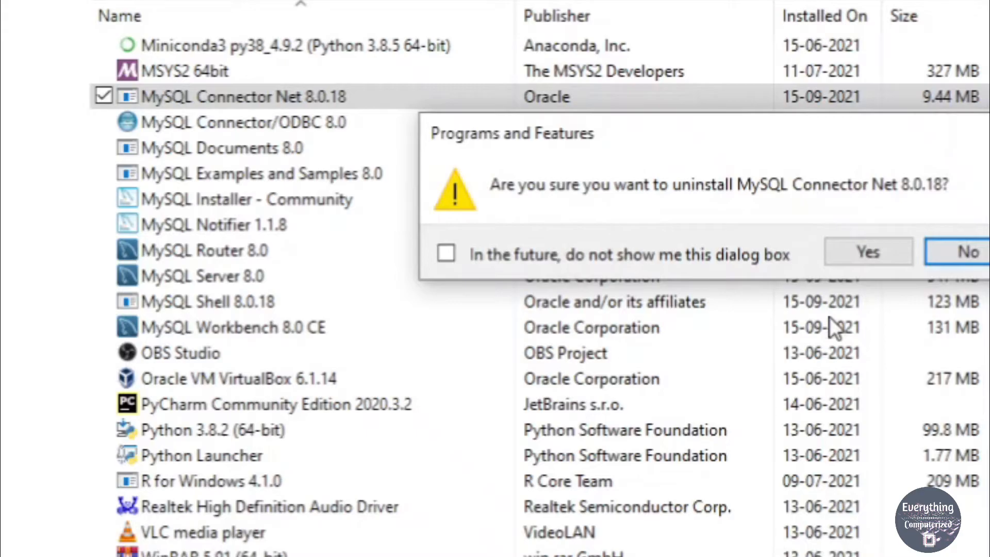
Uninstall MySQL Connector Net 8.0.18, MySQL Documents 8.0 and MySQL Examples and Samples 8.0
click(868, 252)
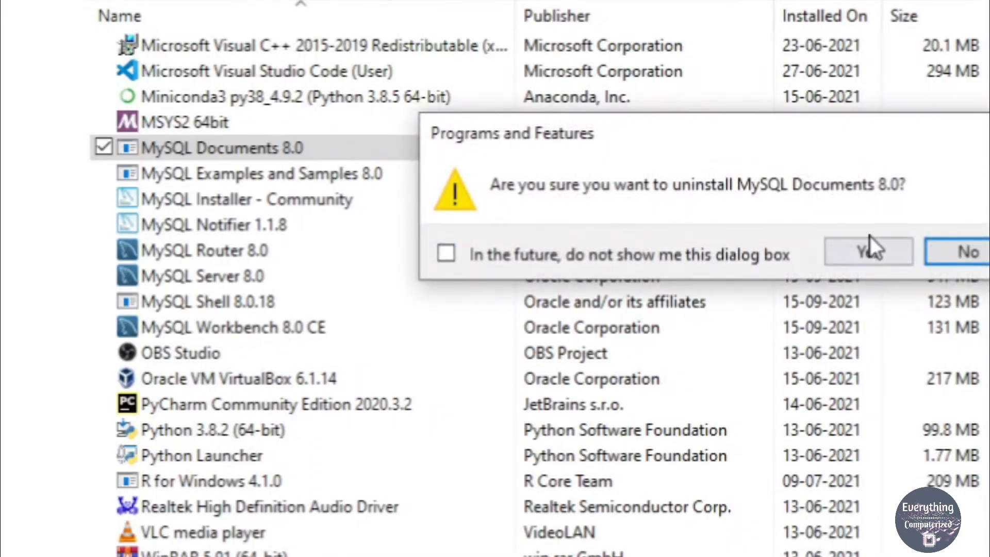
click(867, 252)
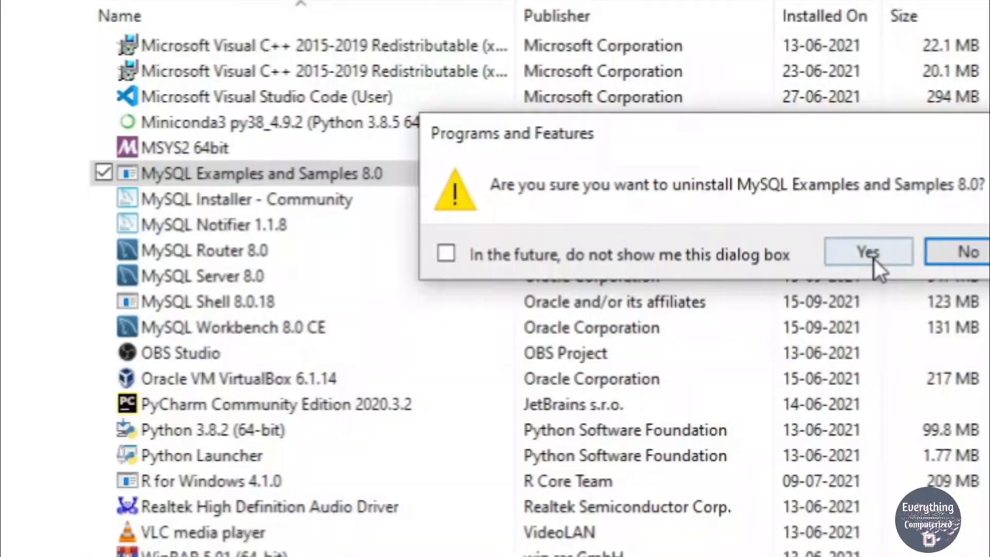
click(867, 252)
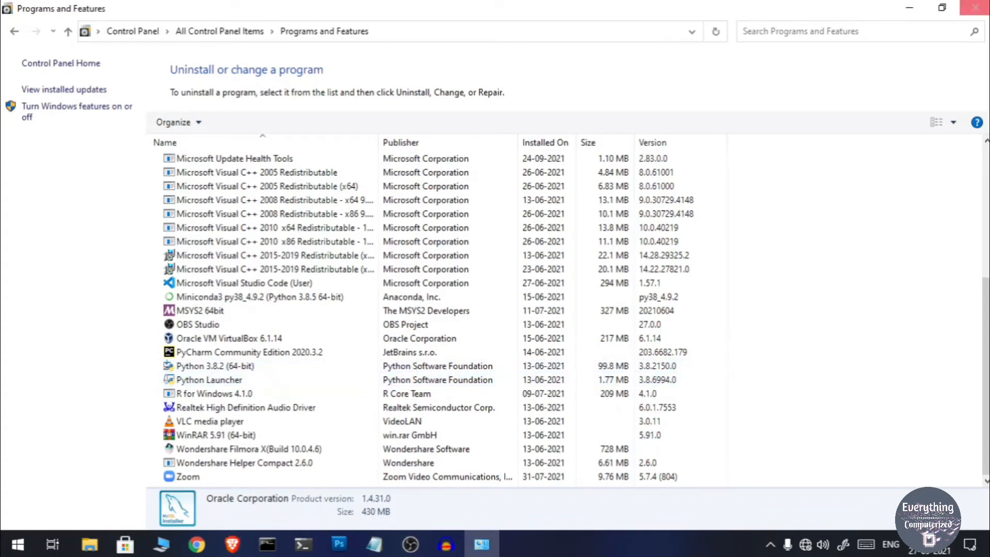
Close Programs and Features, navigate This PC to C:\ProgramData and select the leftover MySQL folder
click(975, 8)
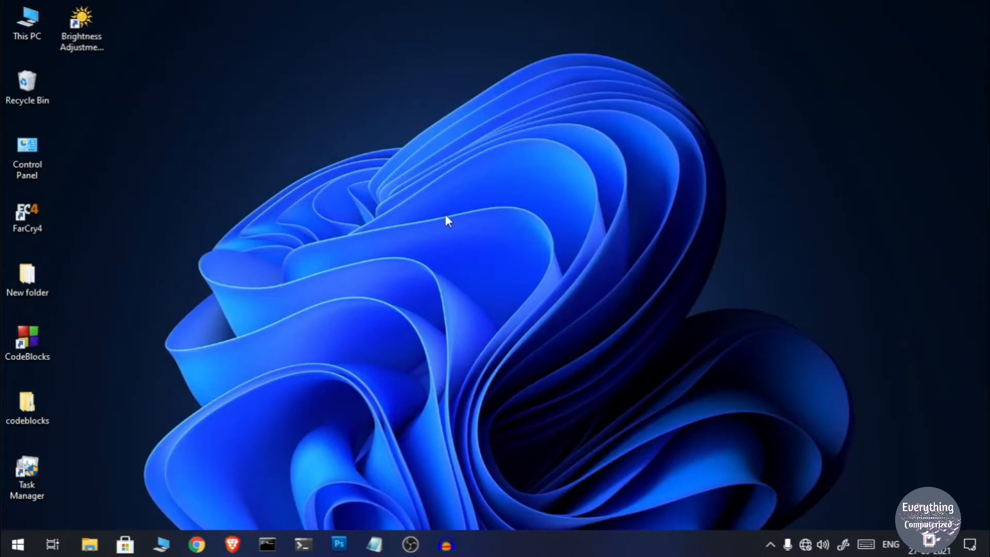
mouse_move(27, 21)
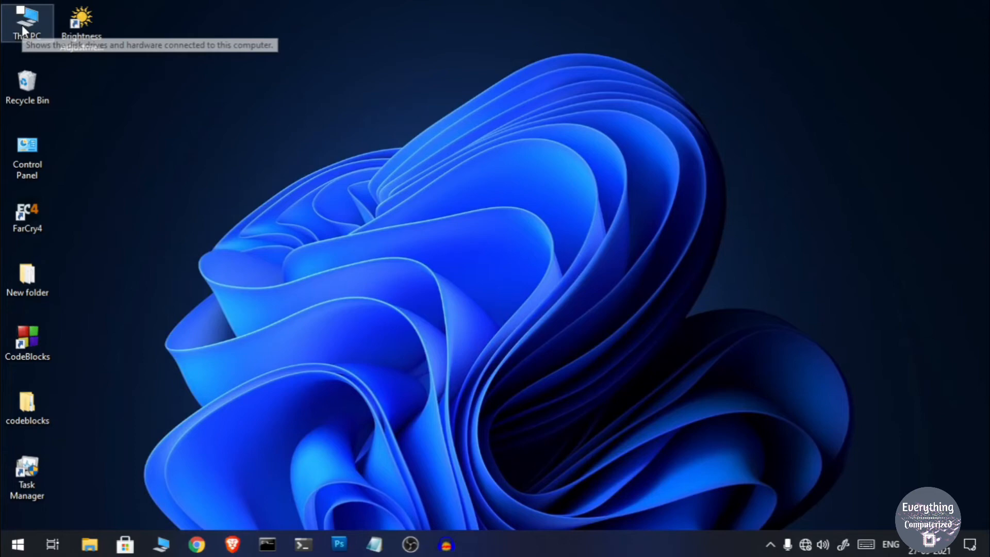
double_click(27, 19)
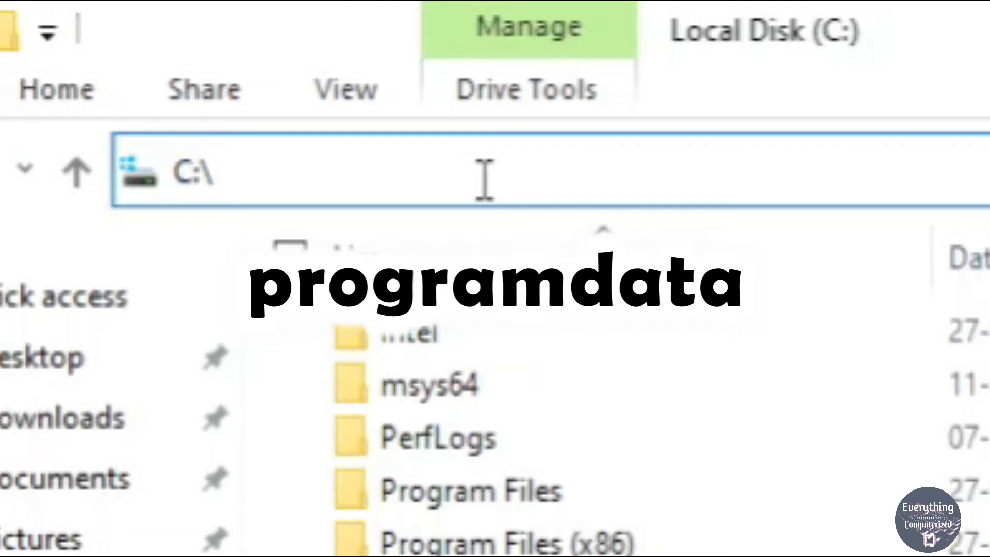
text(prog)
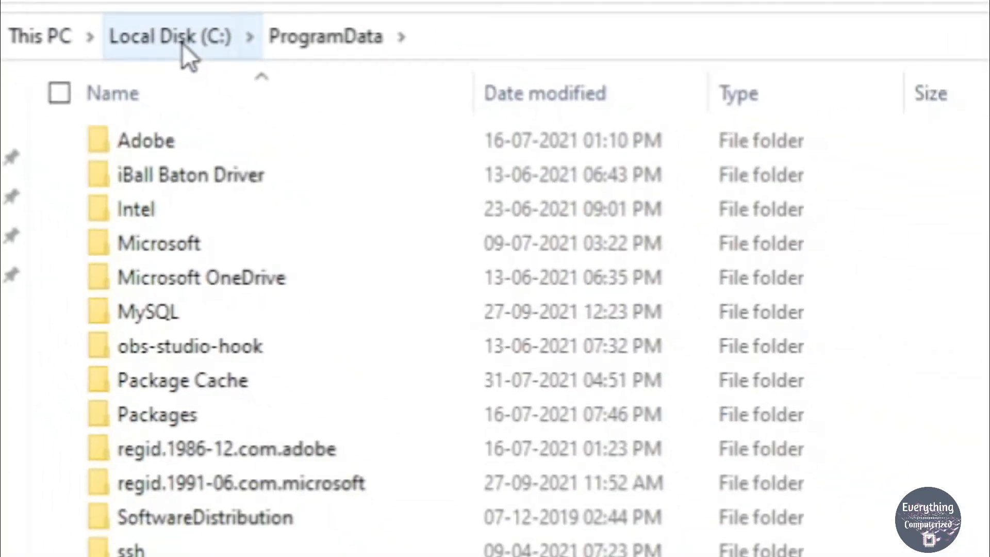
mouse_move(85, 315)
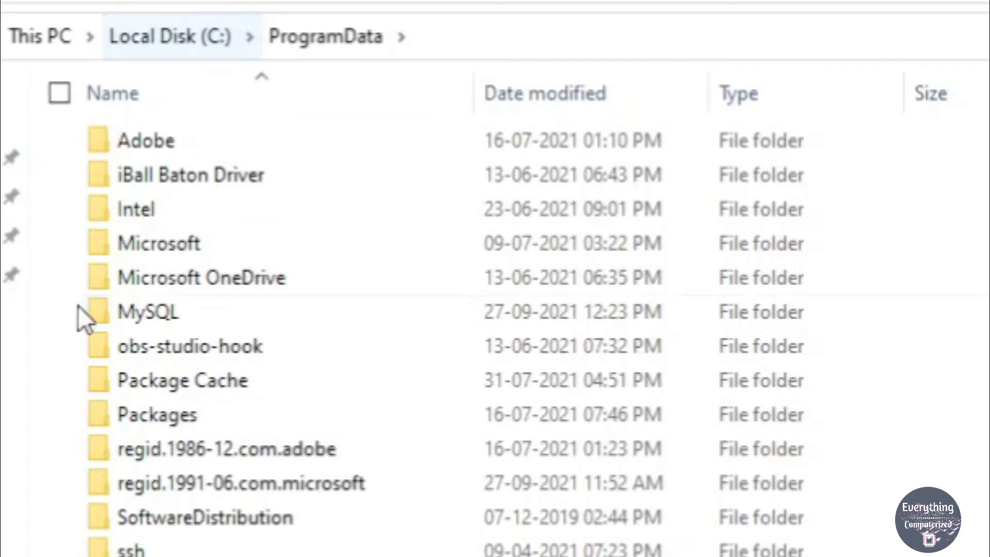
click(70, 312)
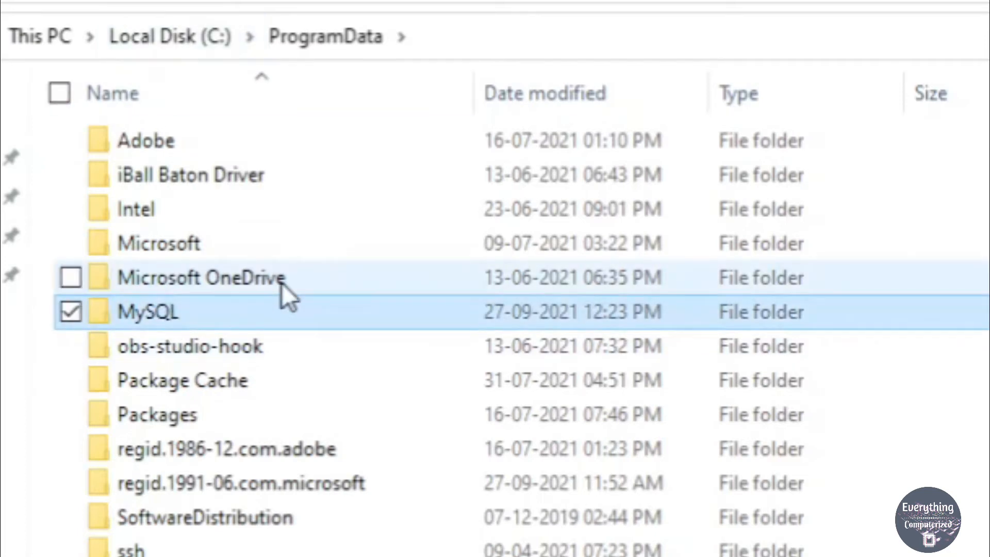
Navigate MySQL > MySQL Server 8.0 > Data and copy the 'useless' database folder for backup
double_click(149, 311)
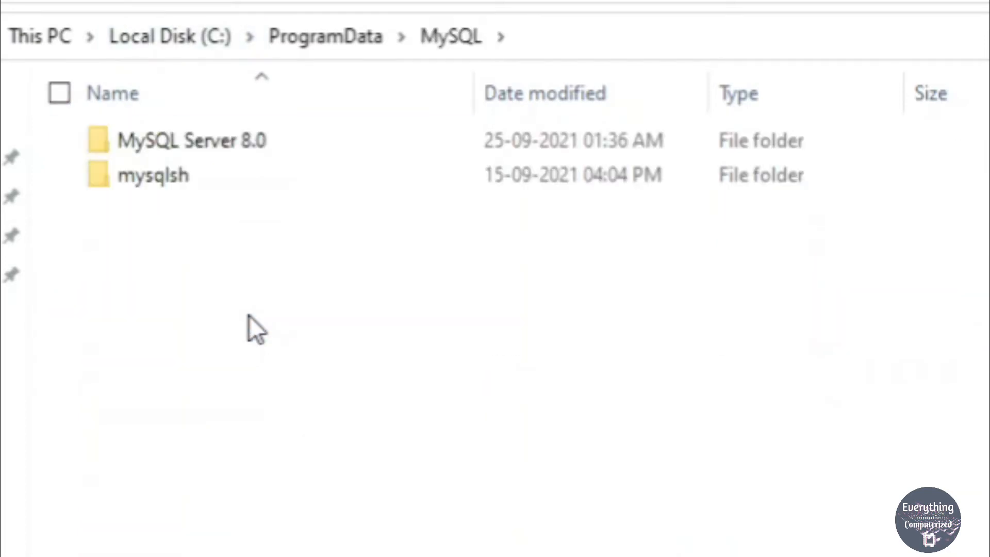
click(192, 140)
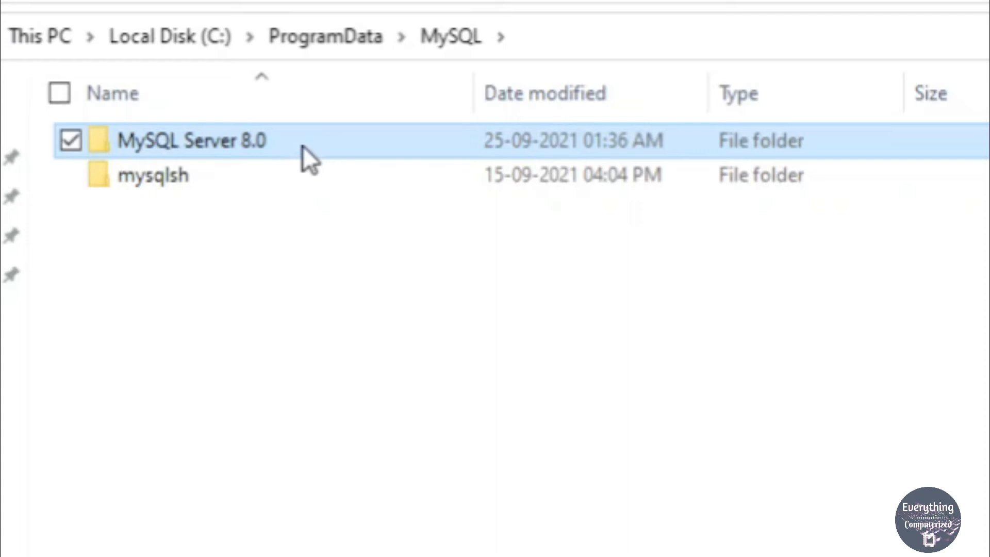
double_click(192, 140)
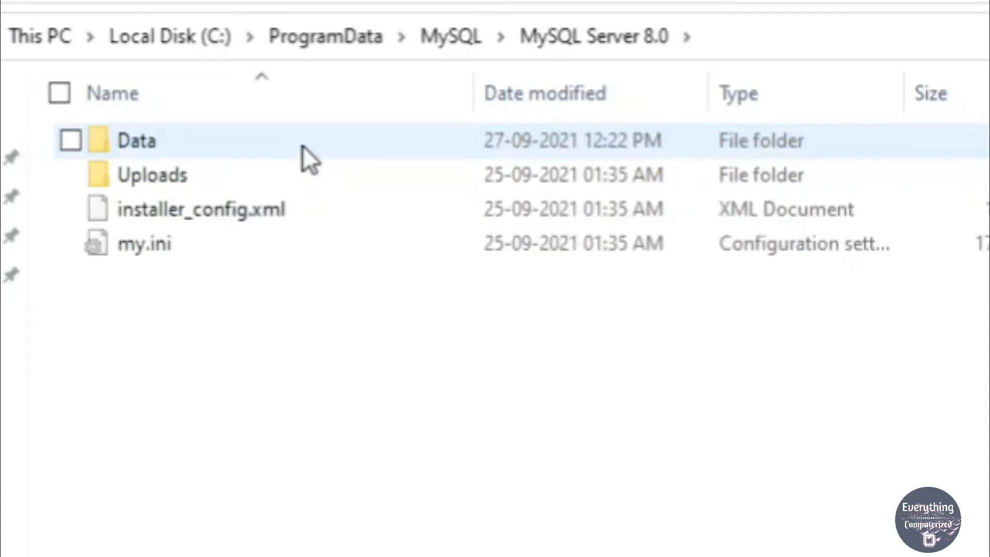
double_click(136, 140)
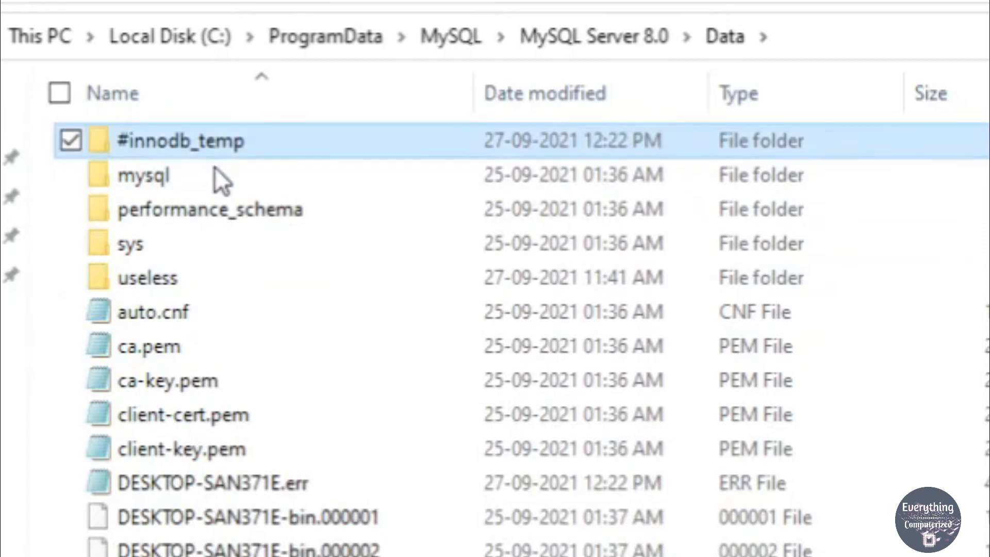
click(148, 277)
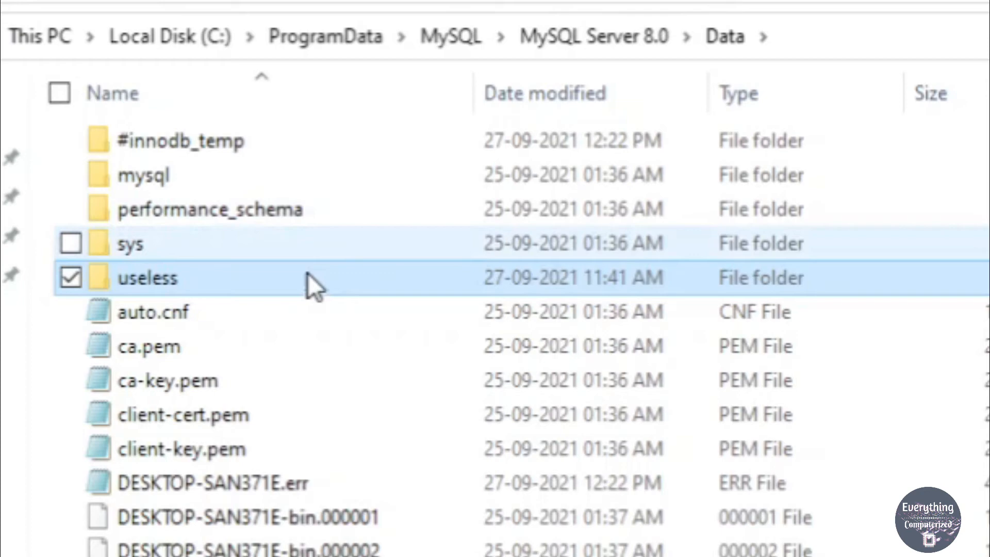
right_click(148, 277)
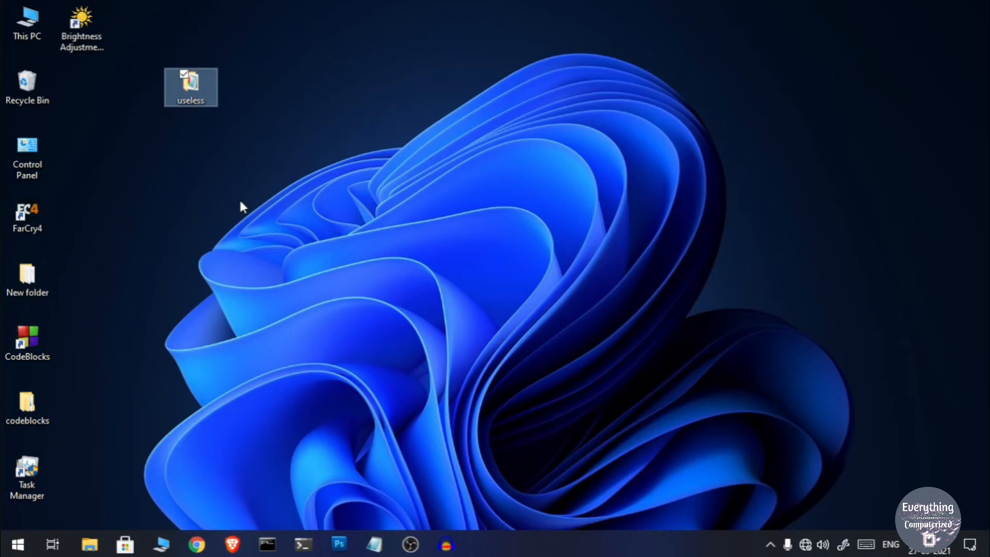
mouse_move(95, 323)
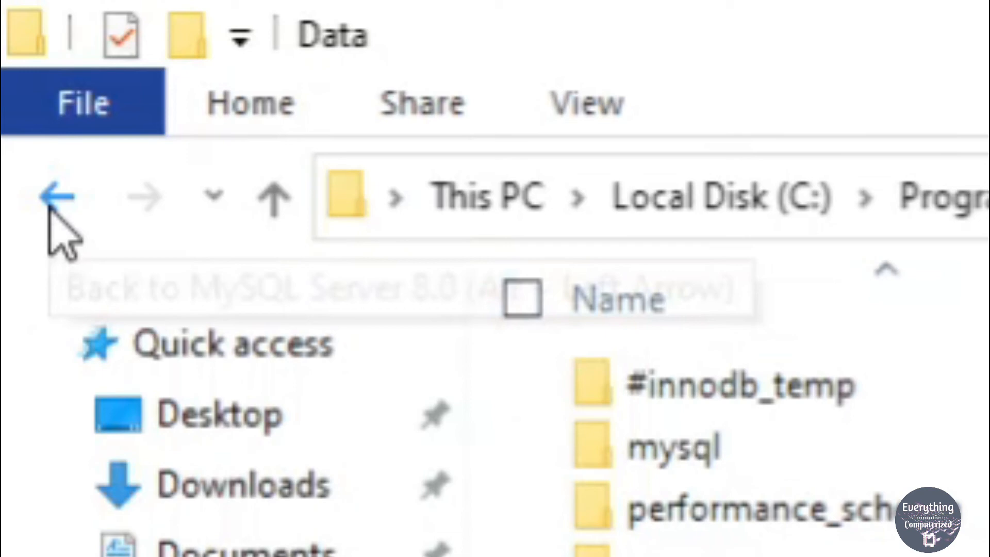
Go back to ProgramData\MySQL and bring up actions for the MySQL Server 8.0 folder
click(55, 196)
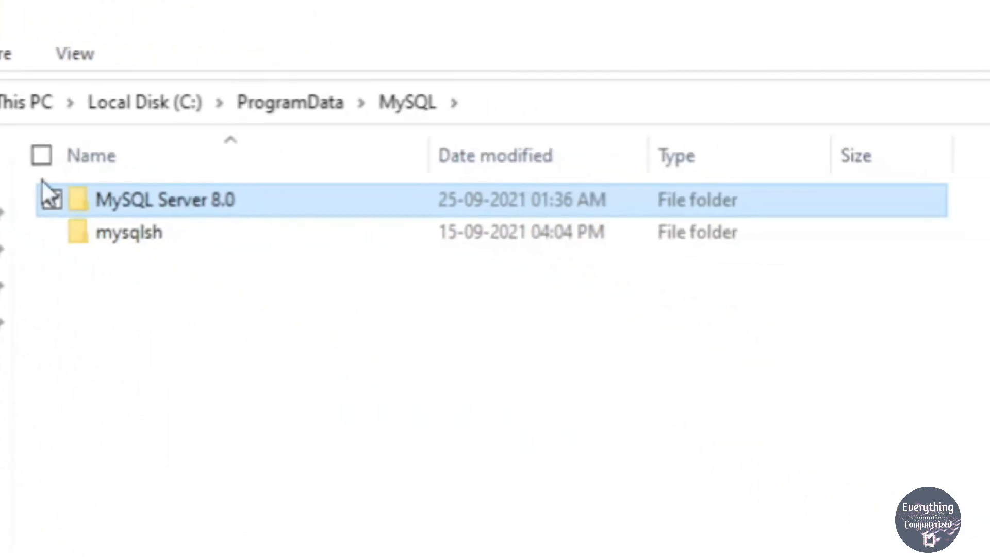
right_click(165, 199)
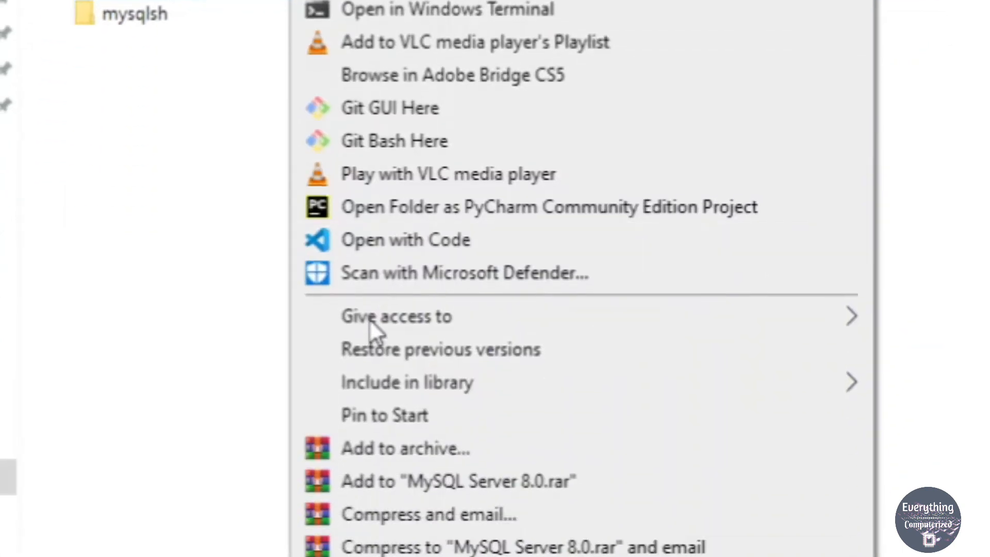